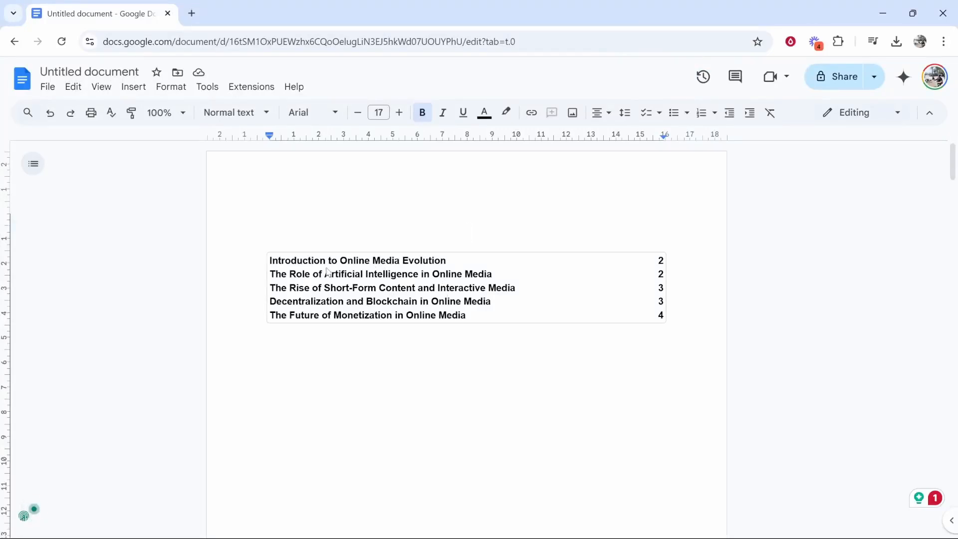
Step: Scroll through the document and delete the old table of contents from page one
scroll("down", 3)
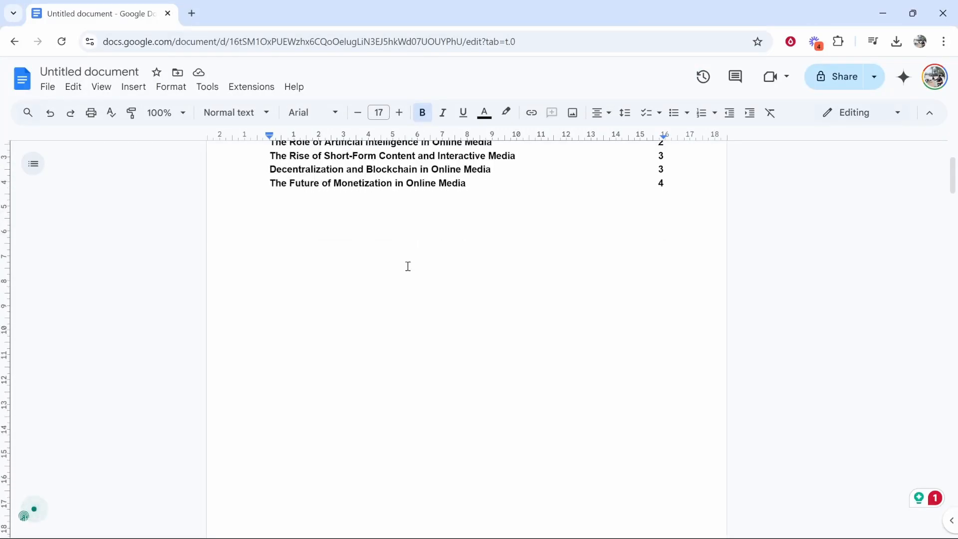
scroll("down", 3)
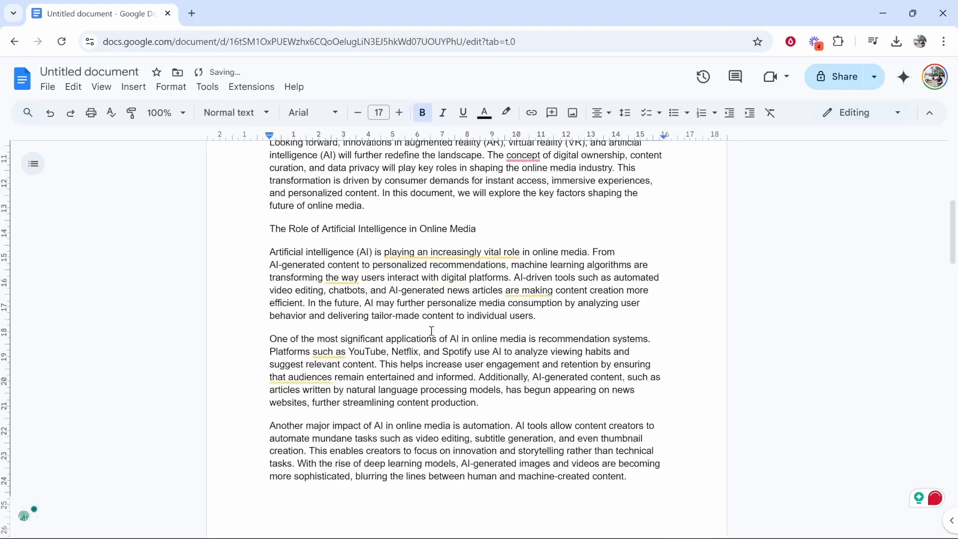
scroll("down", 3)
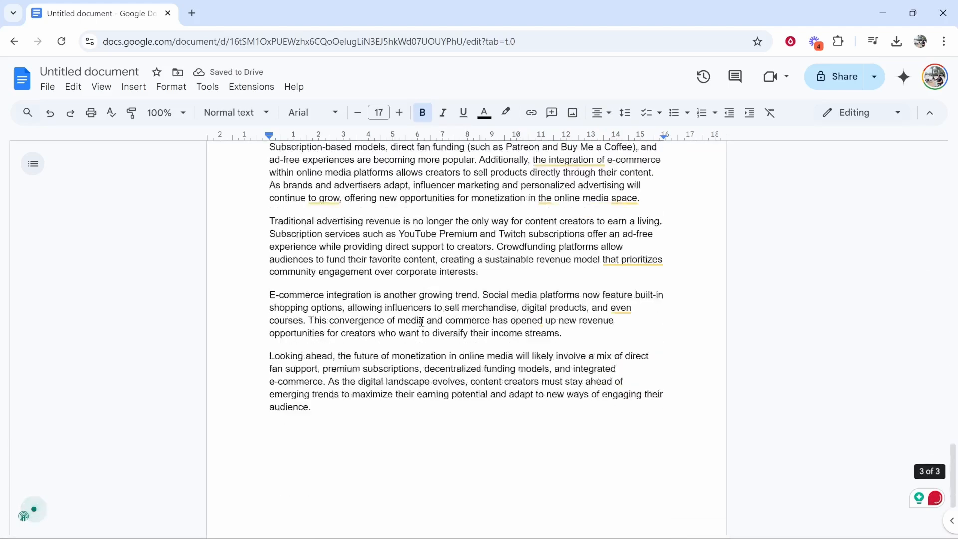
scroll("up", 3)
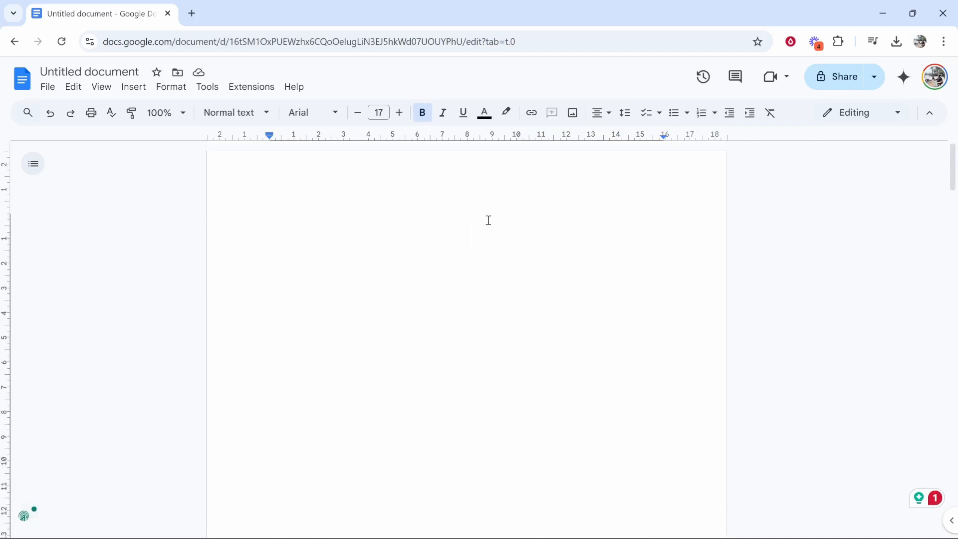
mouse_move(463, 217)
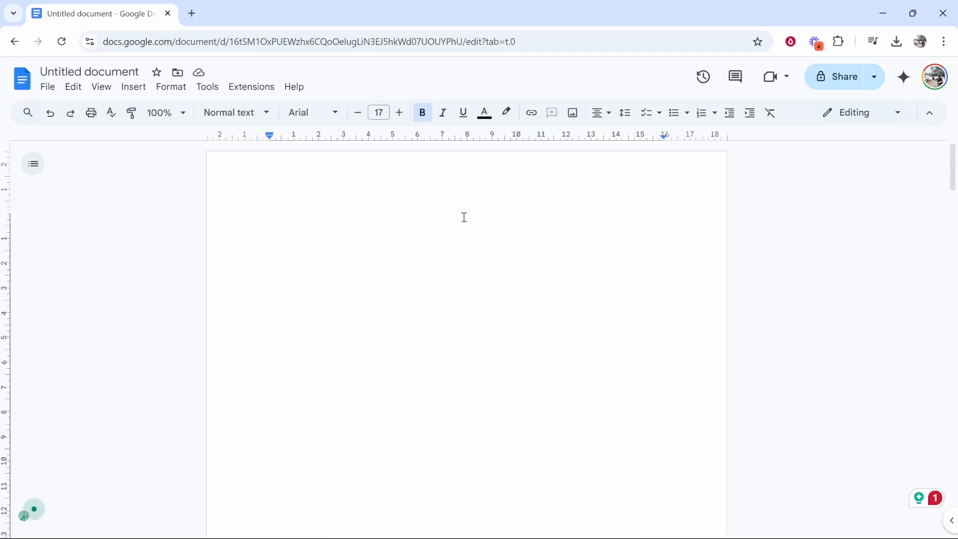
Step: Insert a plain-text table of contents with page numbers on the first page
left_click(133, 86)
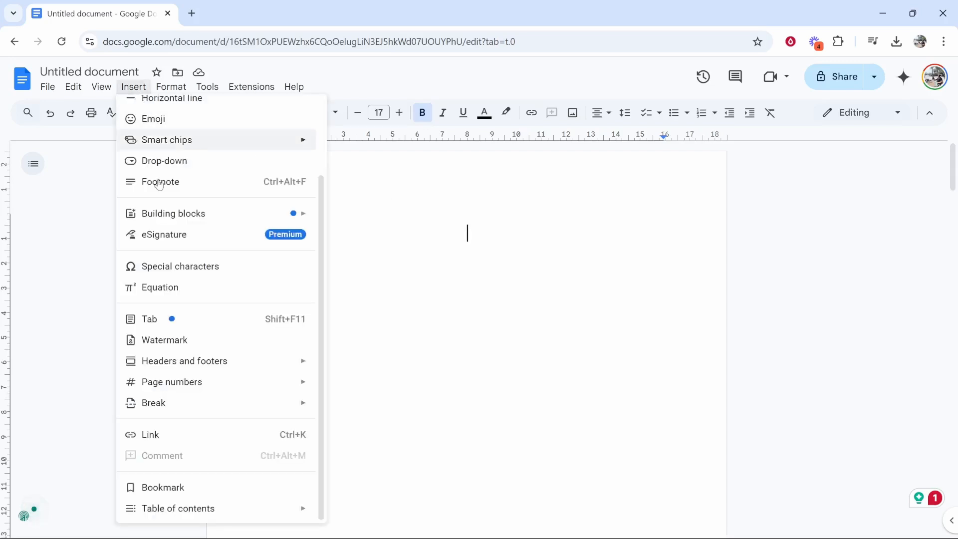
mouse_move(177, 508)
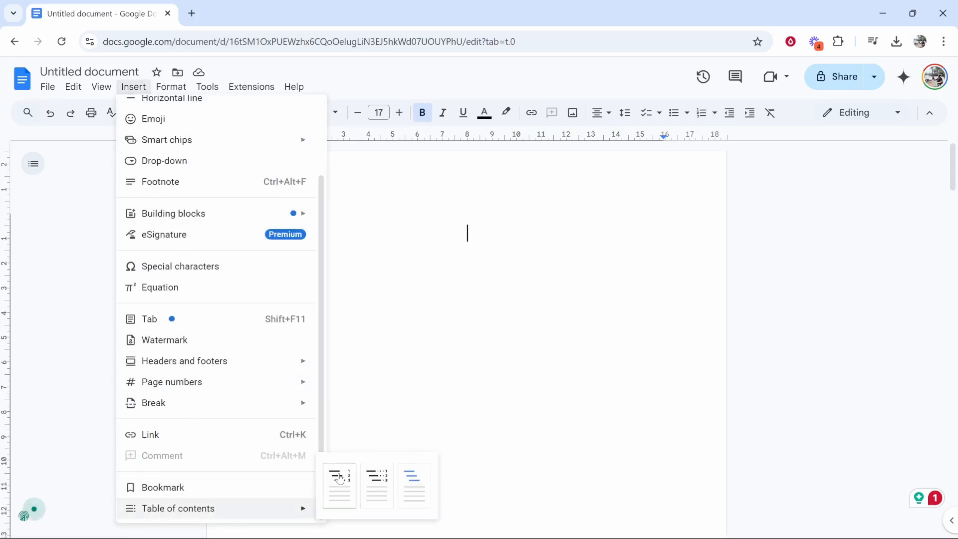
mouse_move(376, 485)
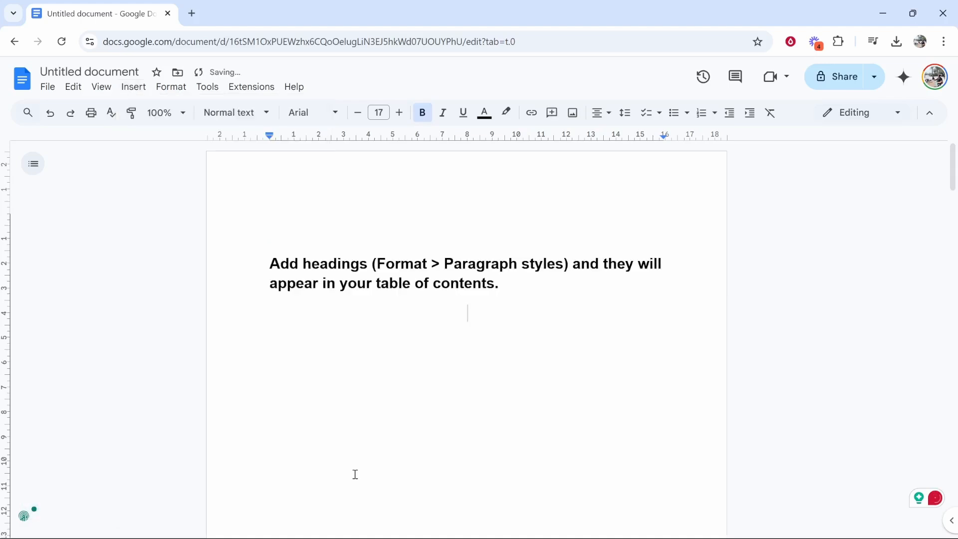
left_click(381, 273)
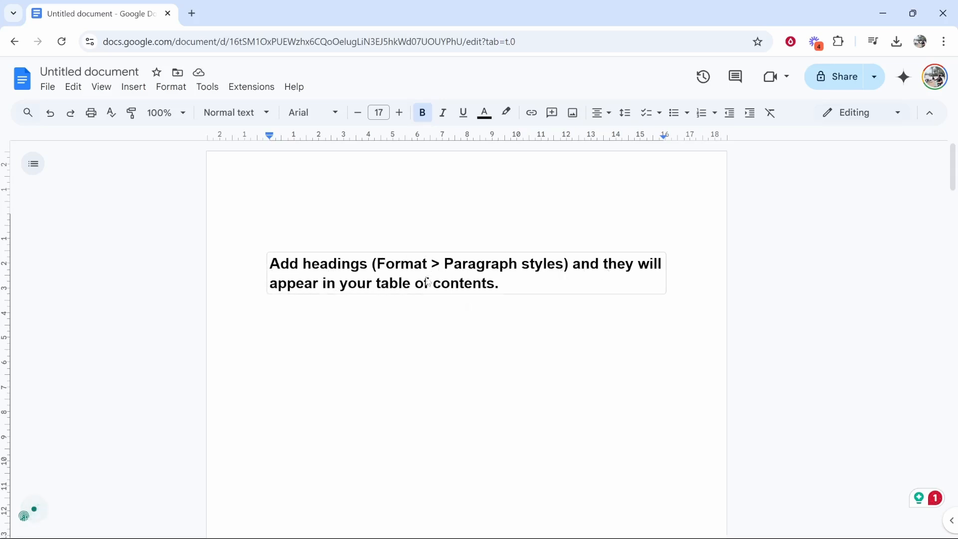
Step: Apply Heading 1 at size 20 to 'Introduction to Online Media Evolution'
scroll("down", 3)
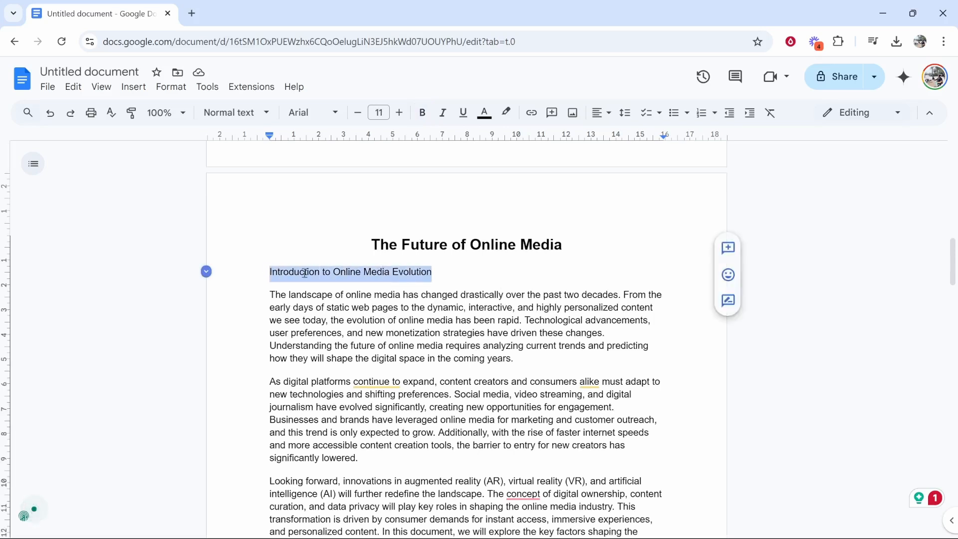
left_click(433, 272)
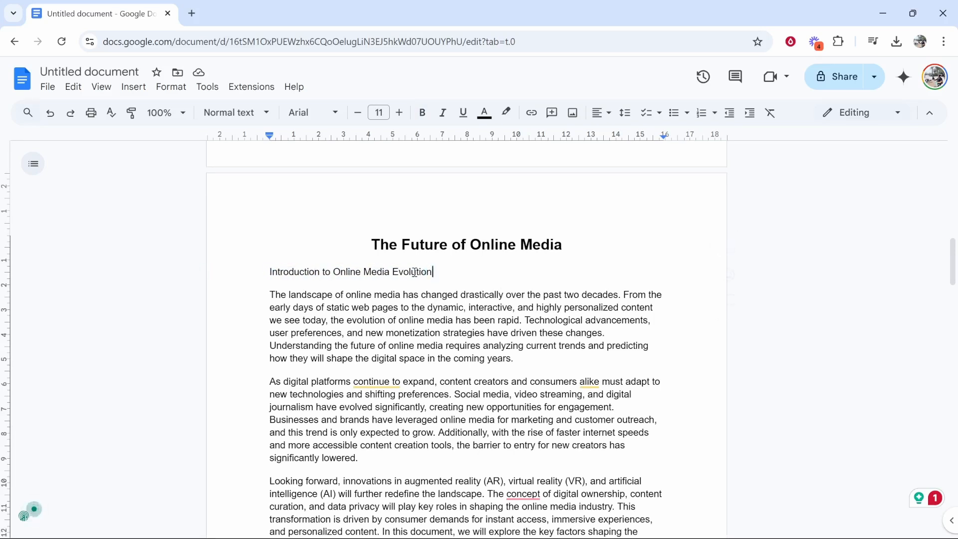
triple_click(350, 272)
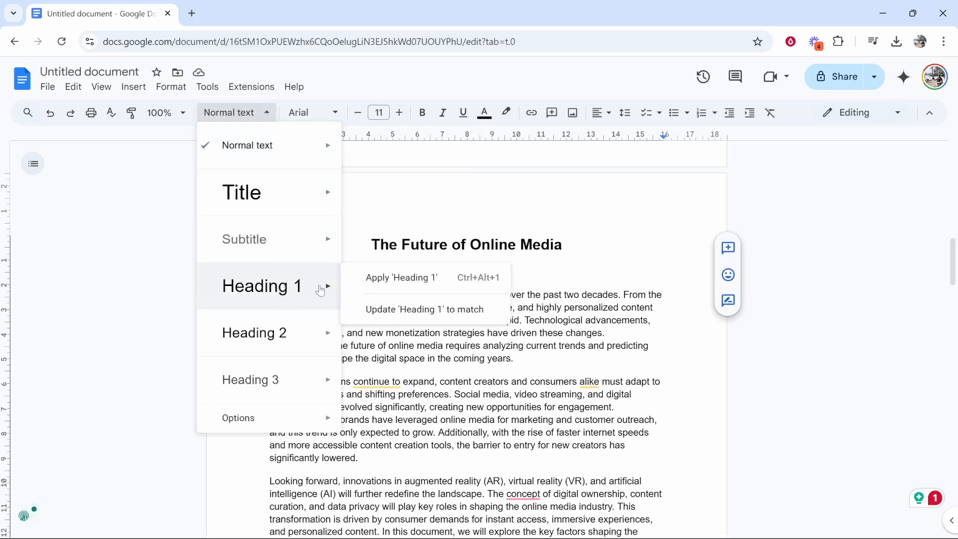
mouse_move(401, 278)
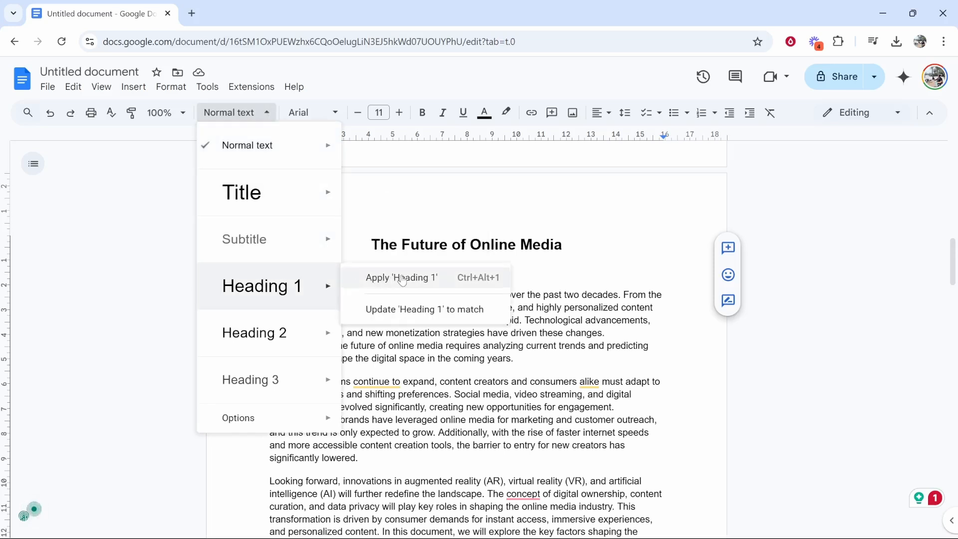
left_click(401, 278)
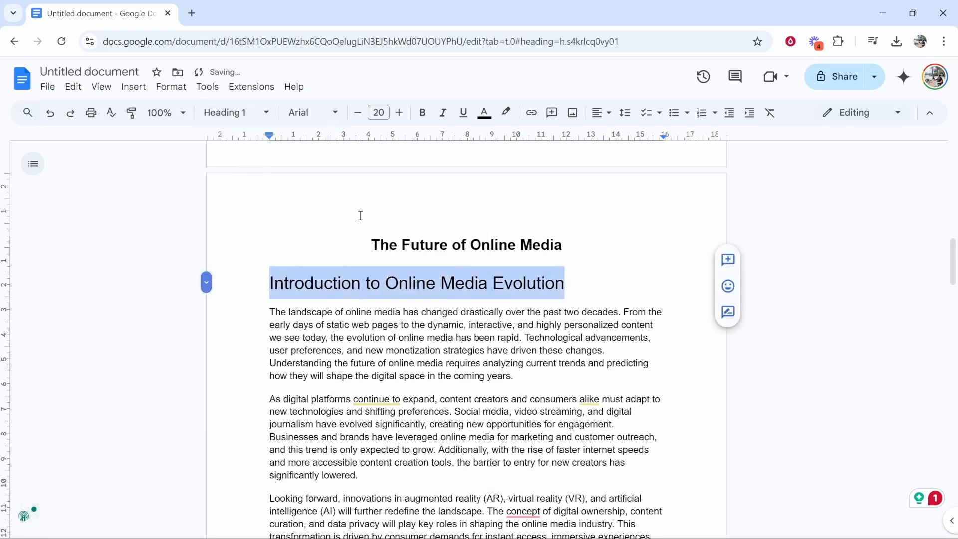
left_click(400, 112)
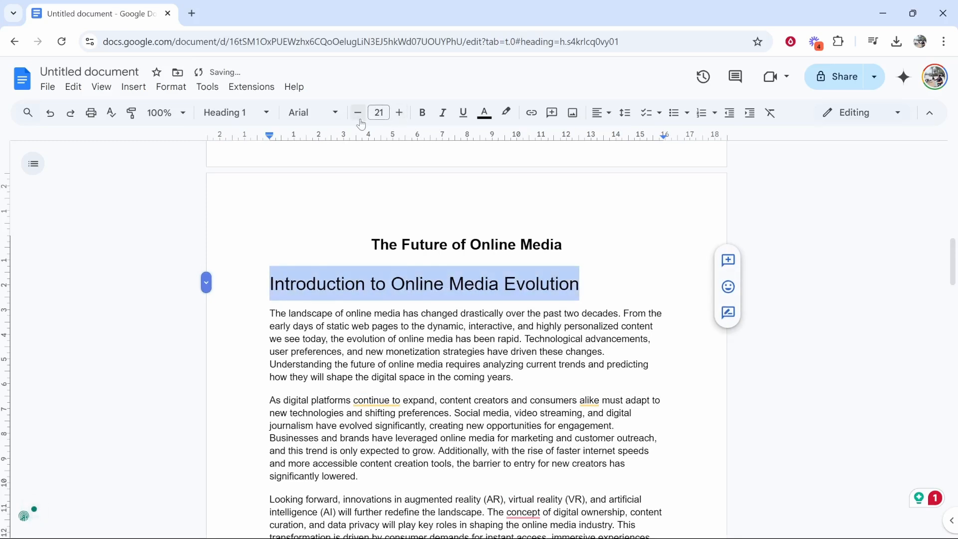
left_click(357, 112)
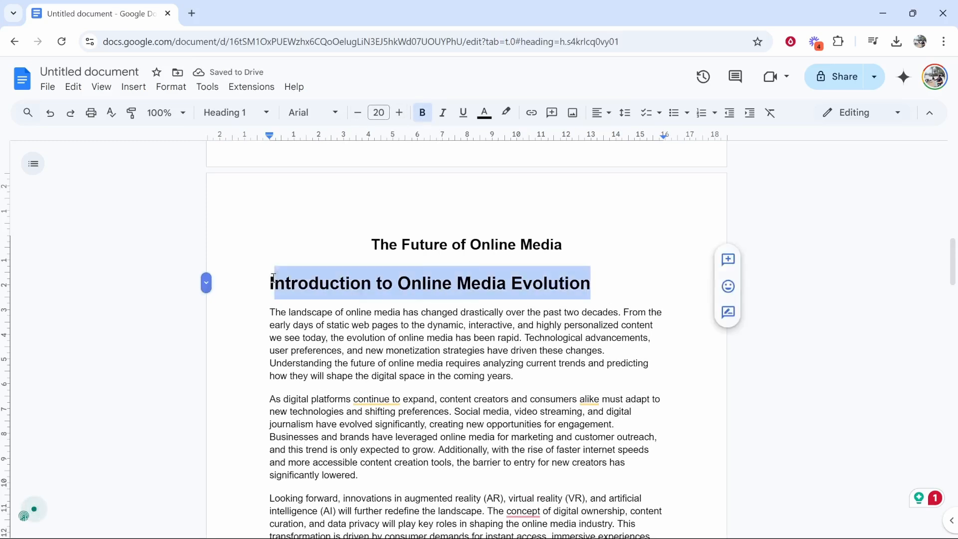
mouse_move(100, 87)
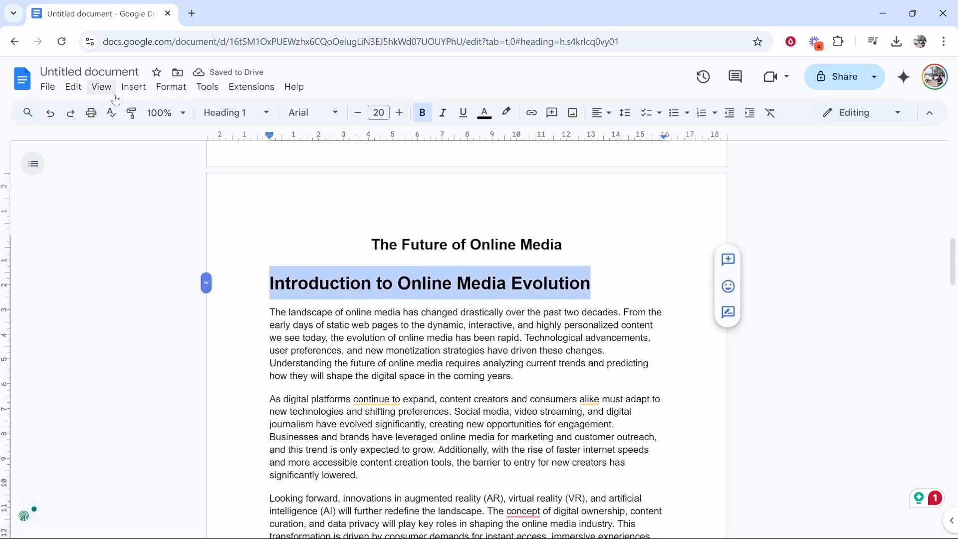
Step: Reapply Heading 1 to the introduction and bold 'The Role of Artificial Intelligence in Online Media'
left_click(171, 87)
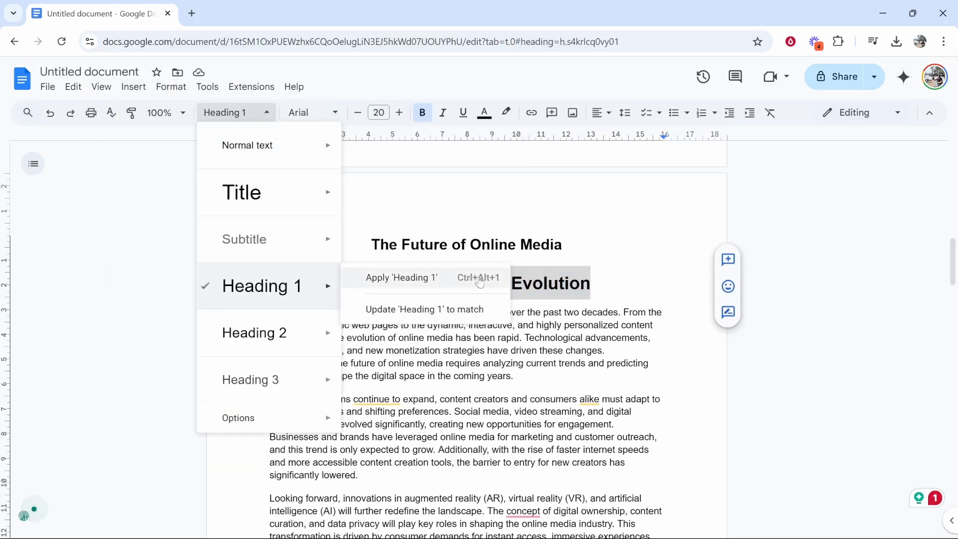
left_click(400, 277)
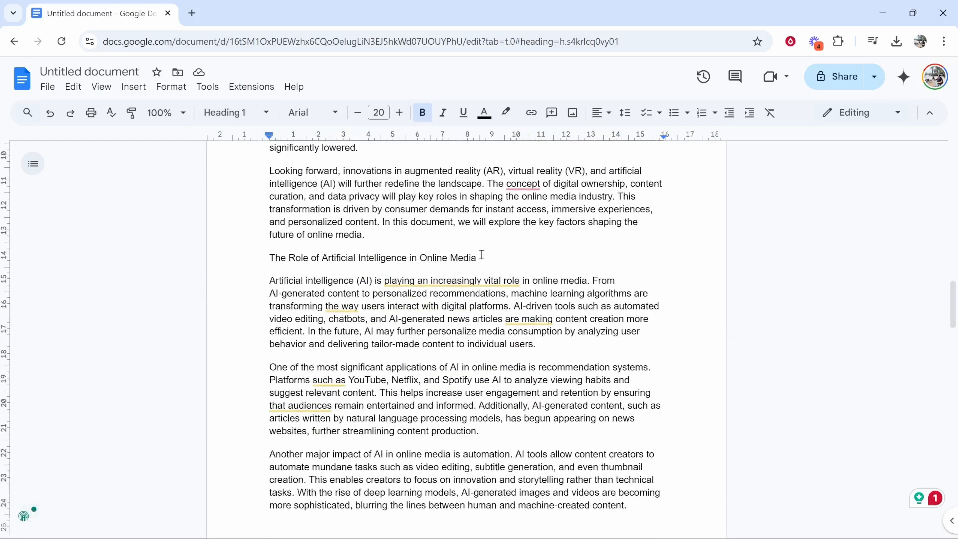
triple_click(373, 256)
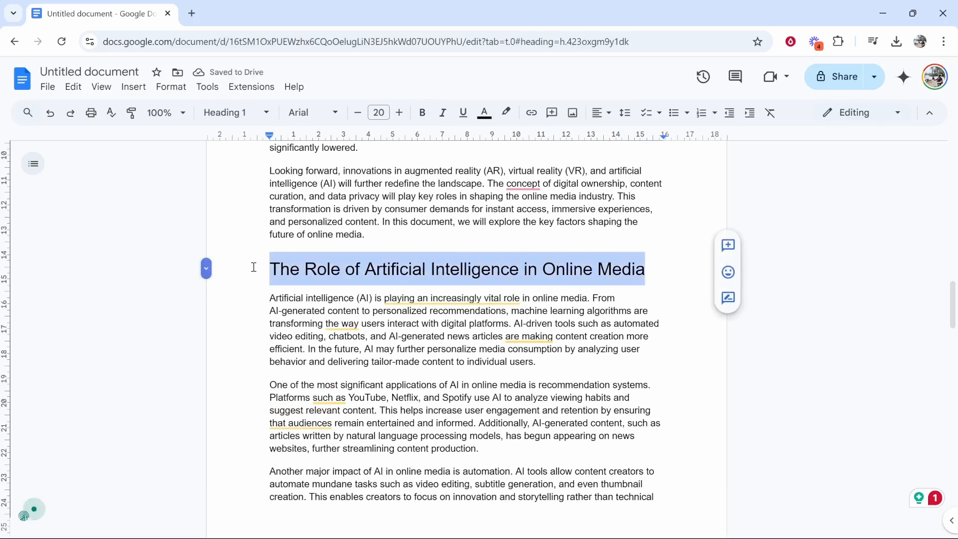
left_click(421, 112)
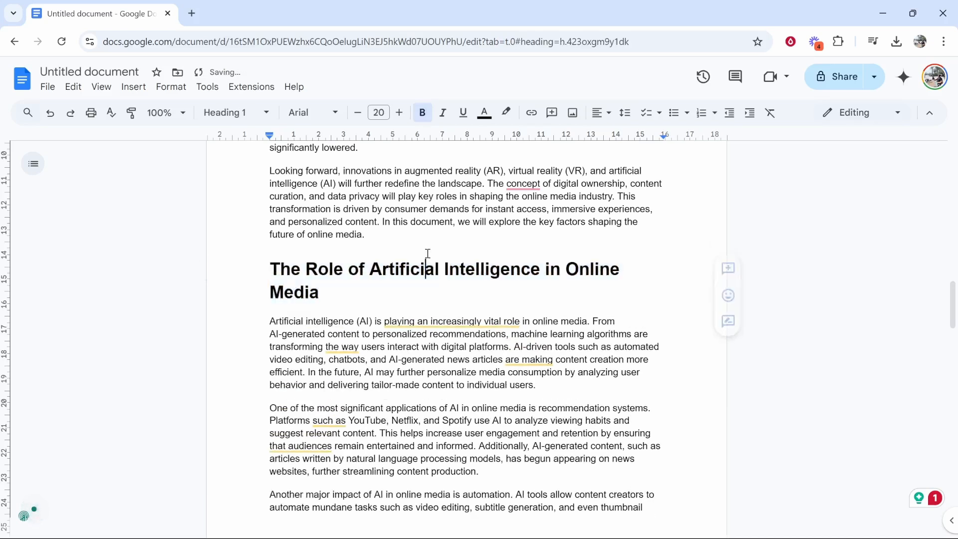
Step: Select the 'Decentralization and Blockchain in Online Media' title to format as a heading
scroll("down", 3)
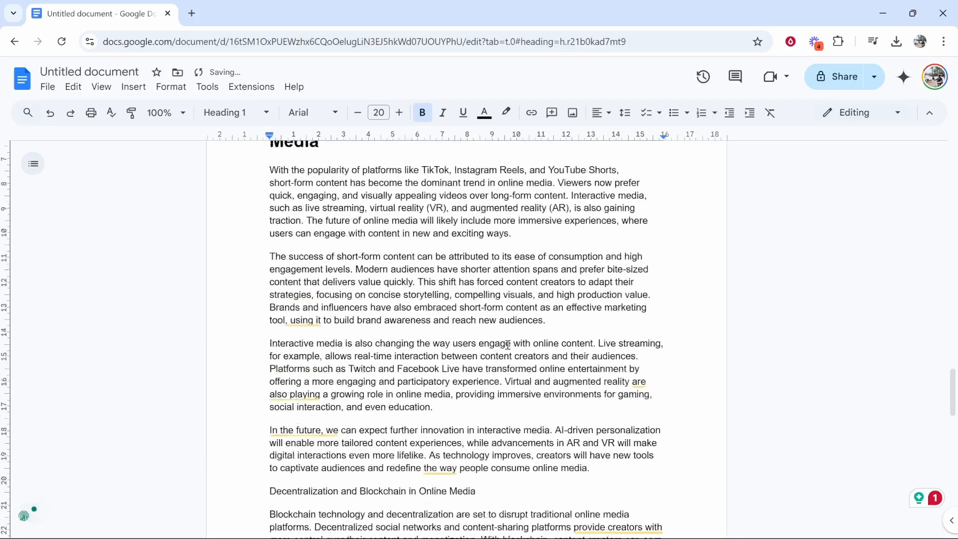
scroll("down", 3)
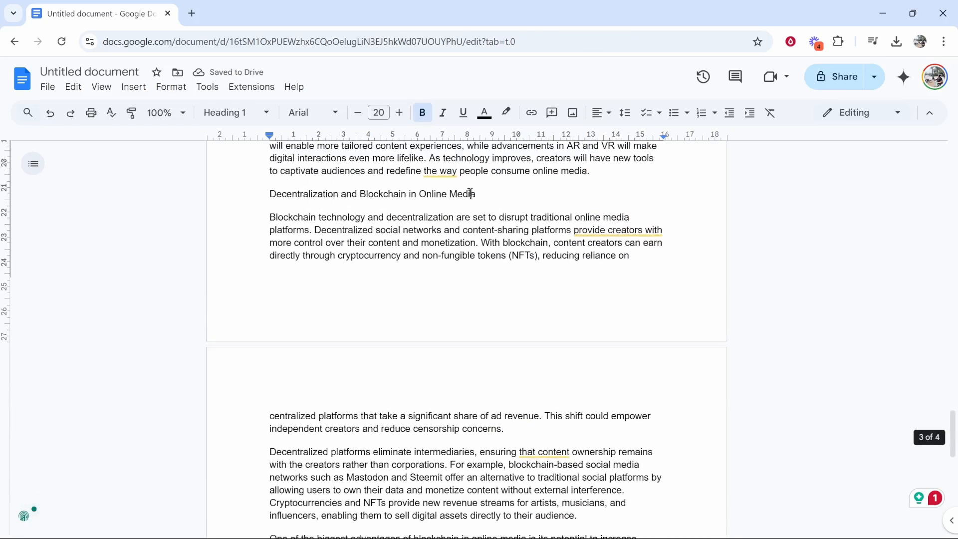
triple_click(371, 194)
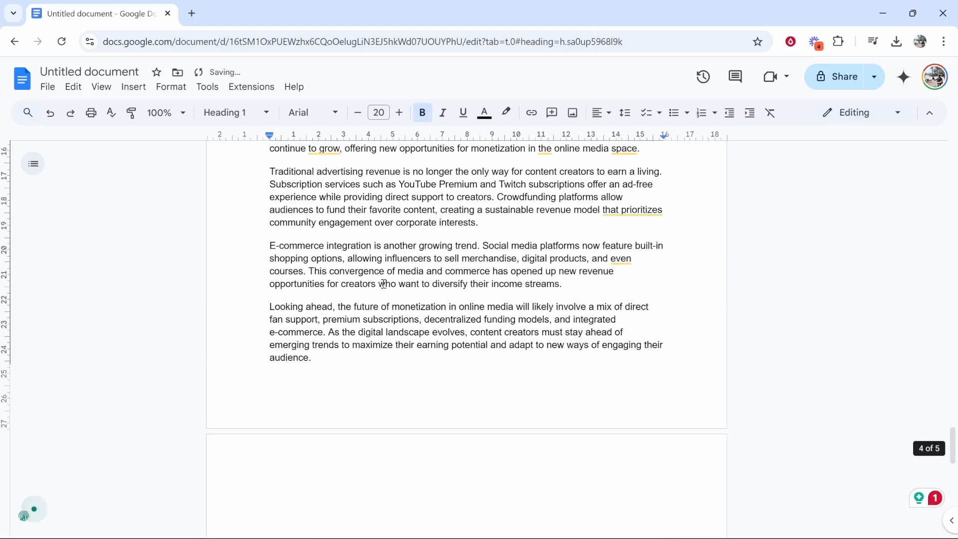
scroll("up", 3)
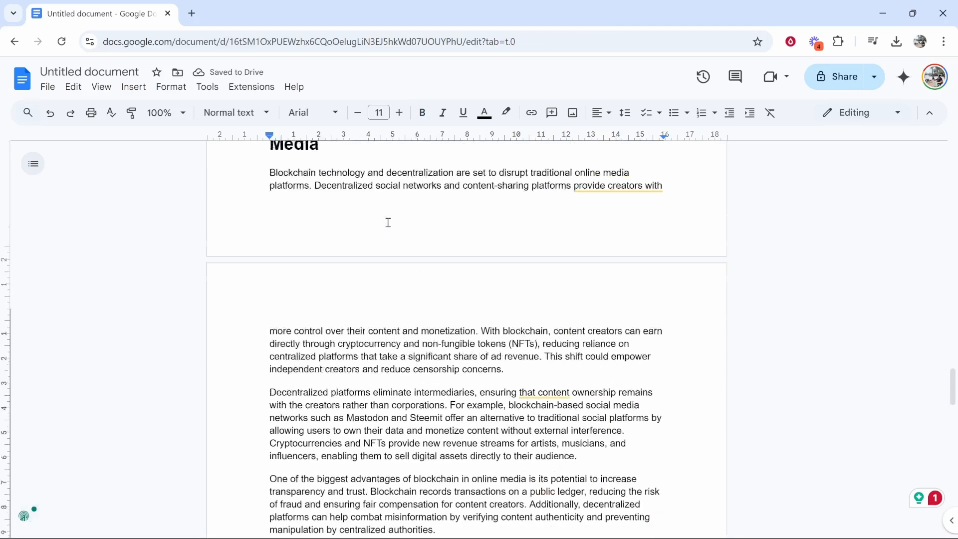
Step: Refresh the table of contents so all five headings appear with page numbers
scroll("up", 3)
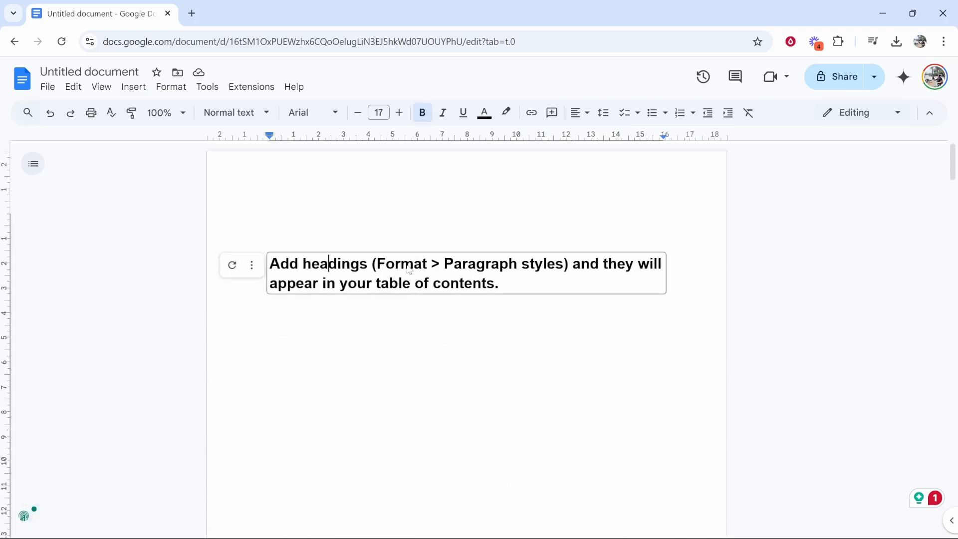
mouse_move(232, 265)
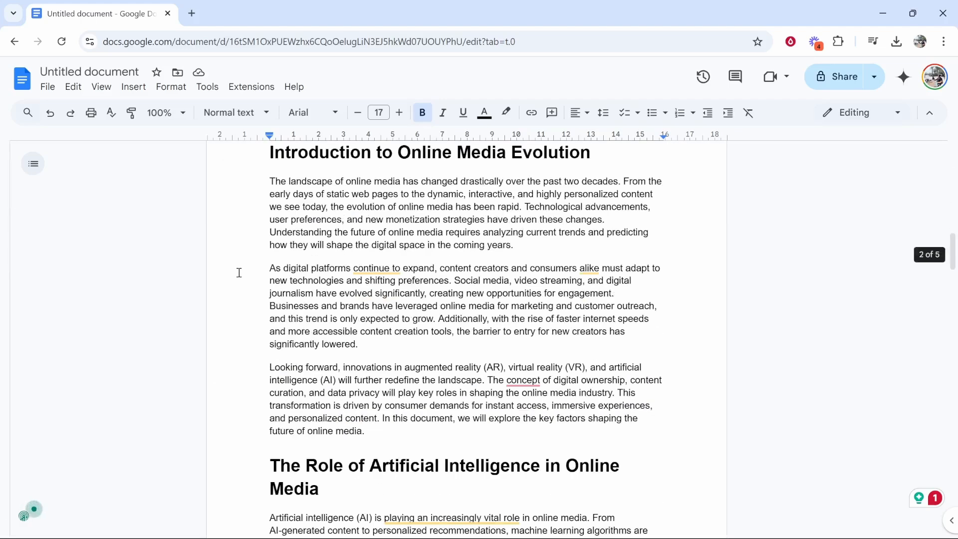
scroll("up", 3)
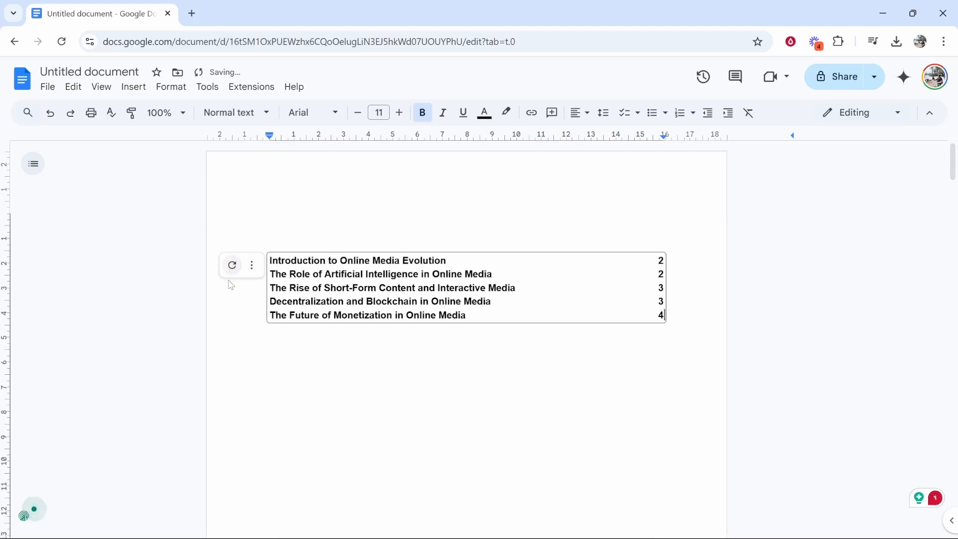
left_click(618, 355)
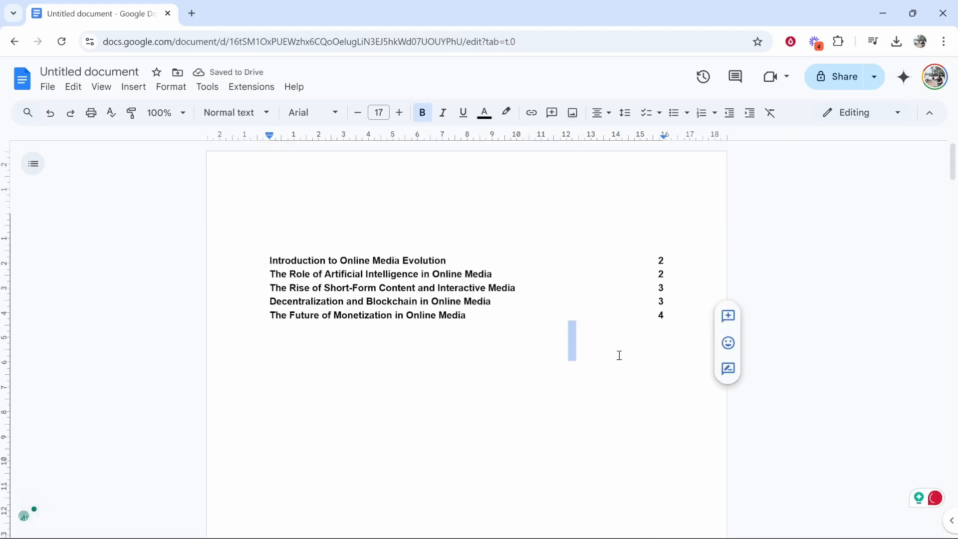